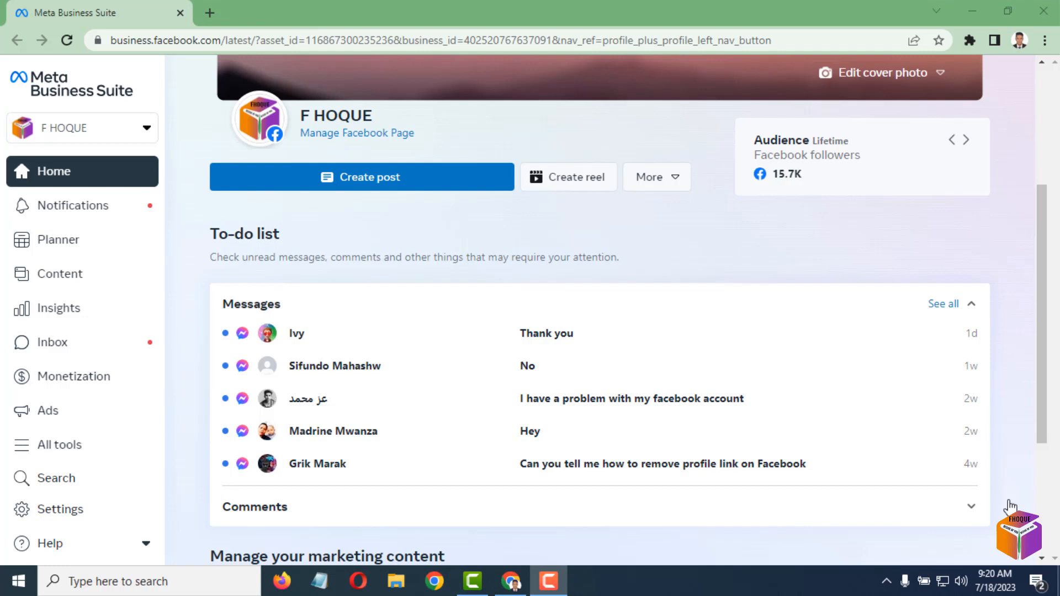
# - Show the page's published posts and reels in Content with the date range set to Lifetime
pyautogui.click(966, 139)
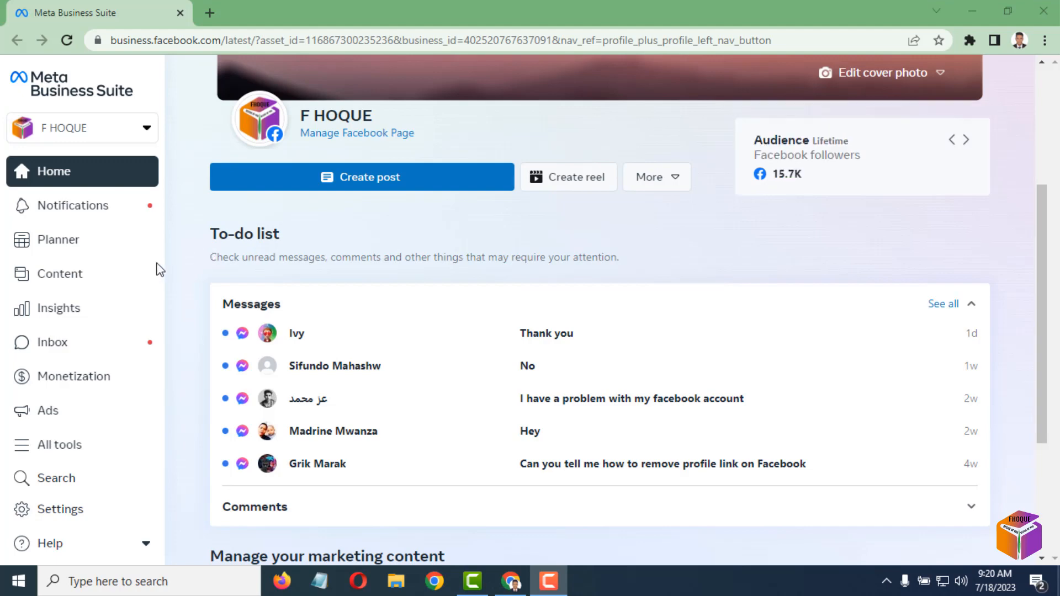
pyautogui.click(59, 274)
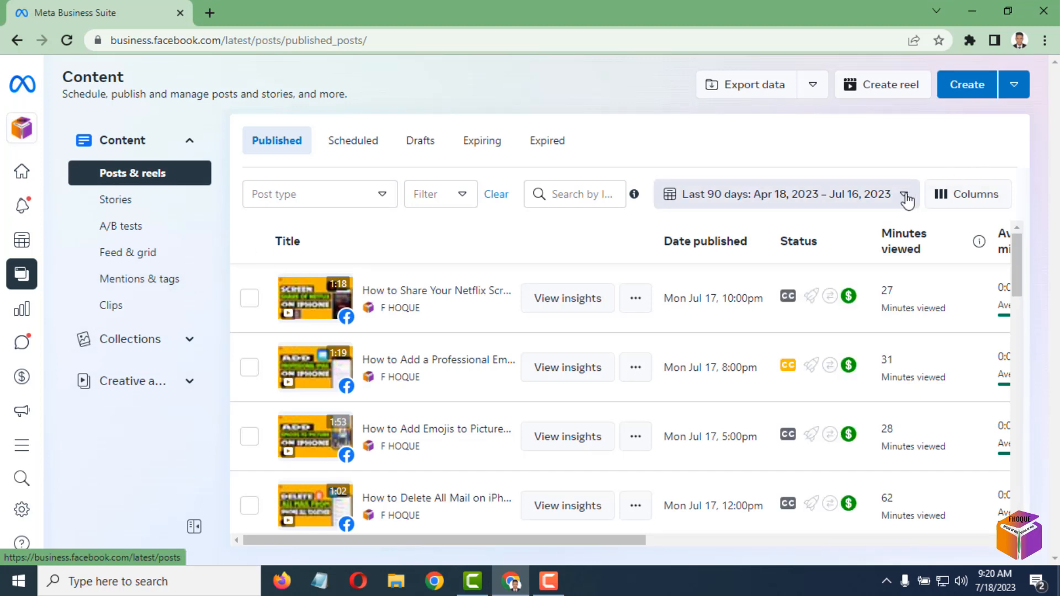
pyautogui.click(904, 194)
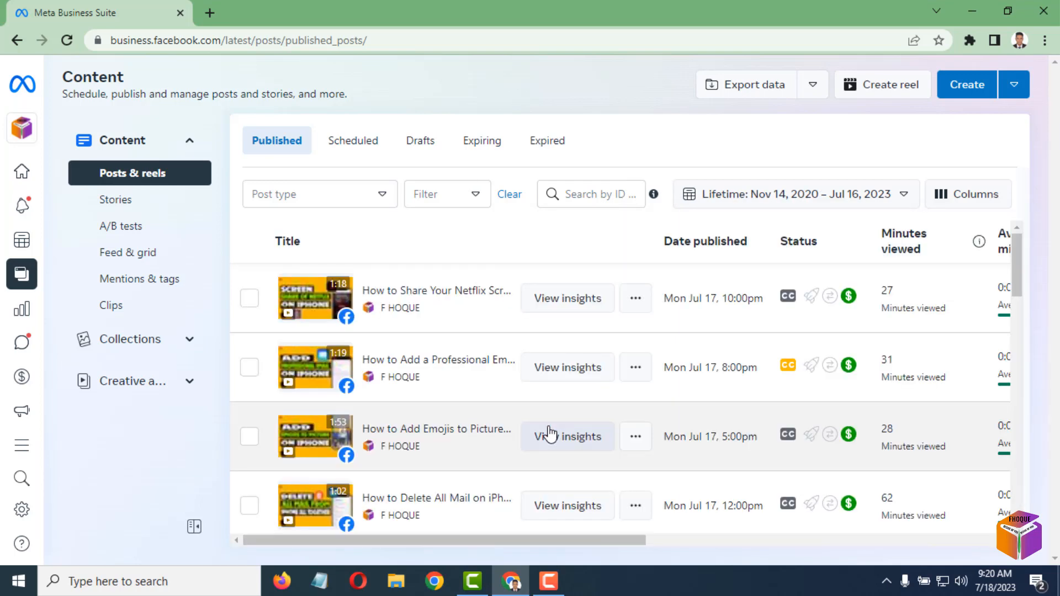
pyautogui.scroll(-3)
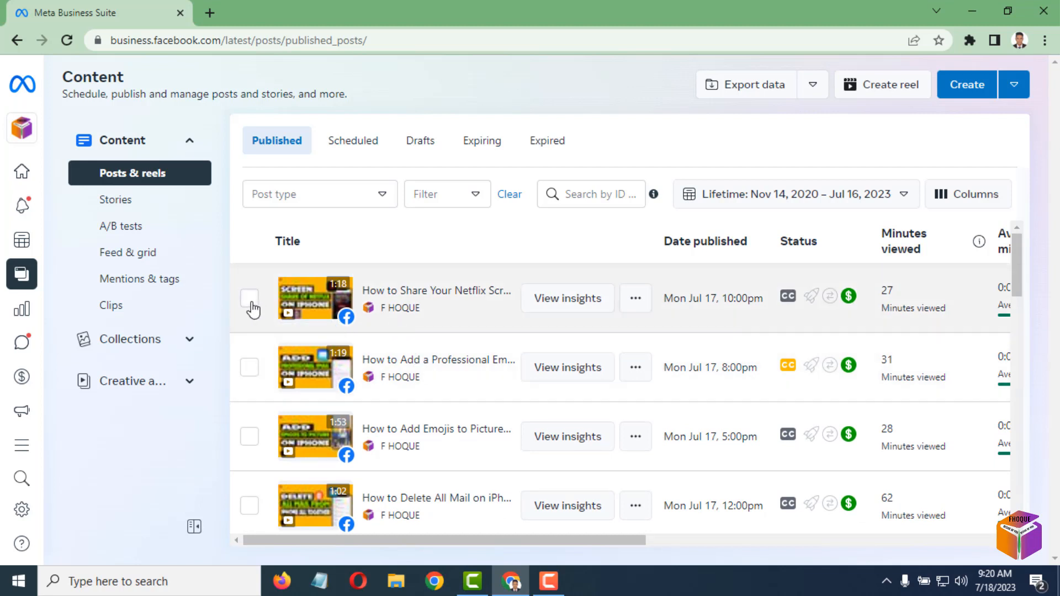
# - Close the Netflix post details and tick six posts through the iMovie music post
pyautogui.click(249, 299)
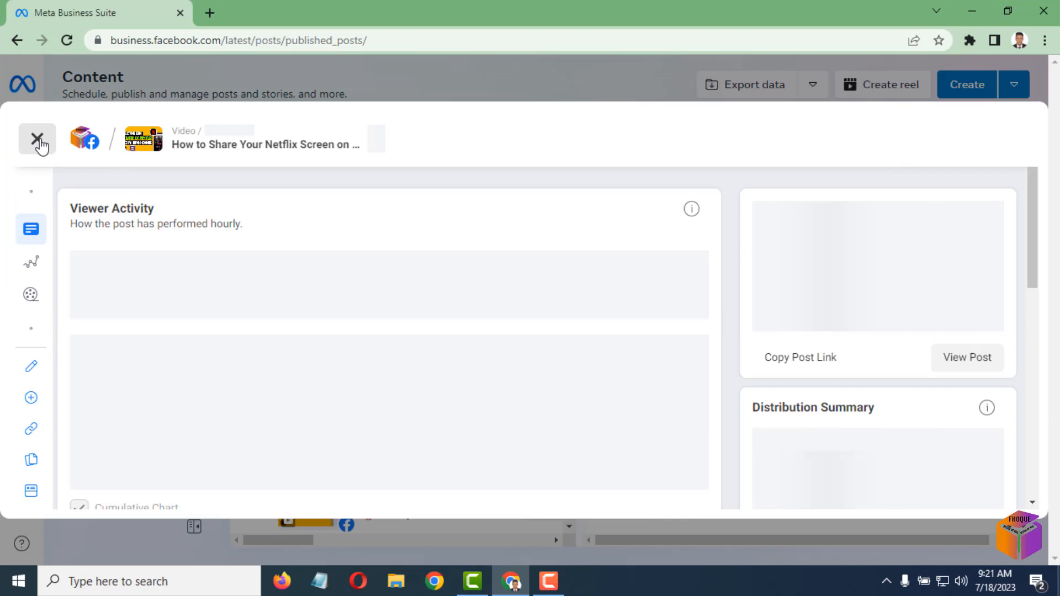
pyautogui.click(38, 139)
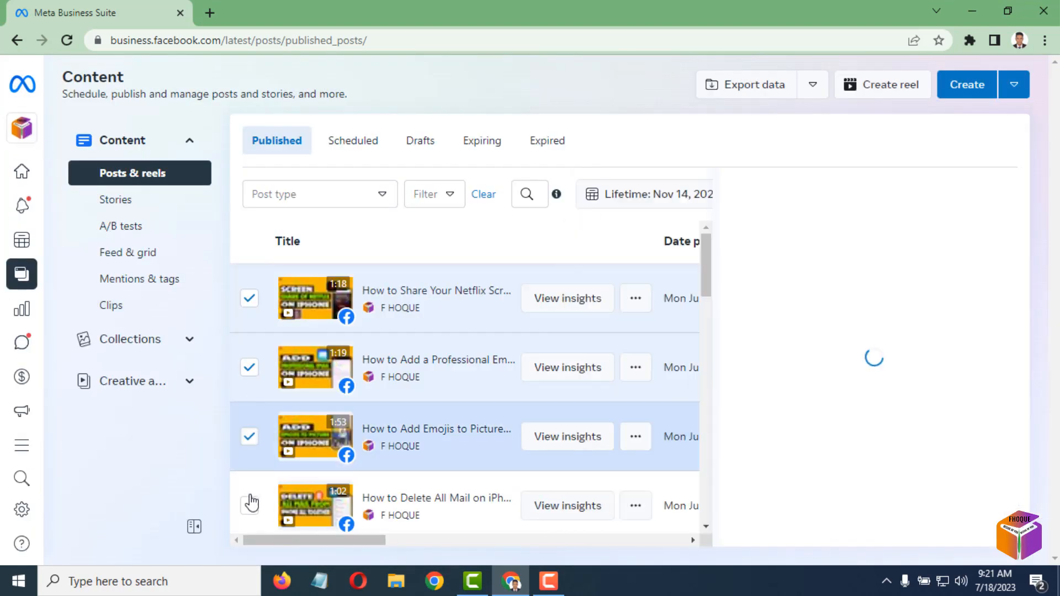
pyautogui.scroll(-3)
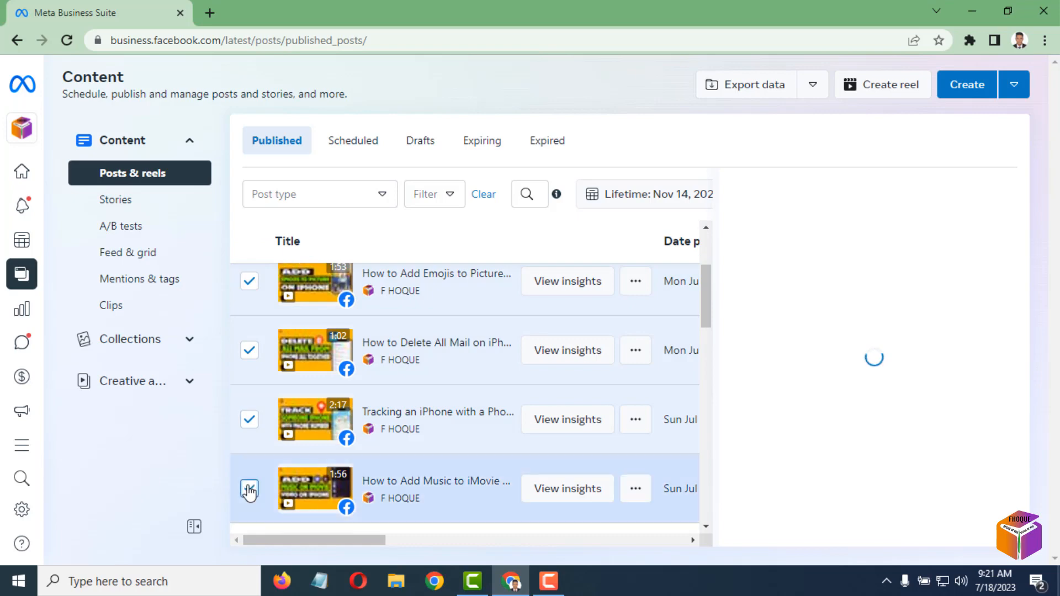
pyautogui.click(249, 489)
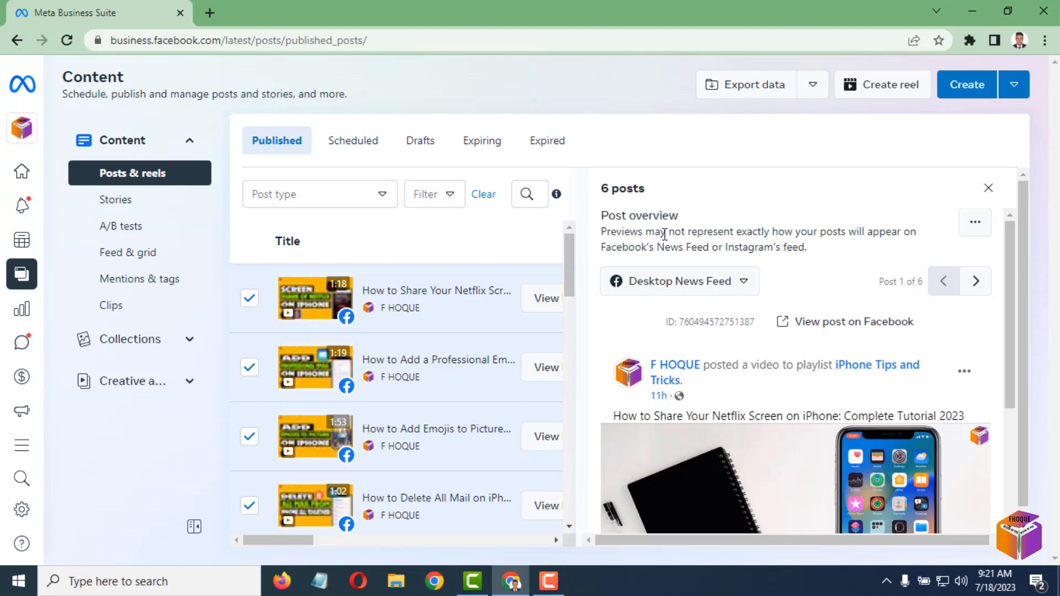
pyautogui.moveTo(615, 203)
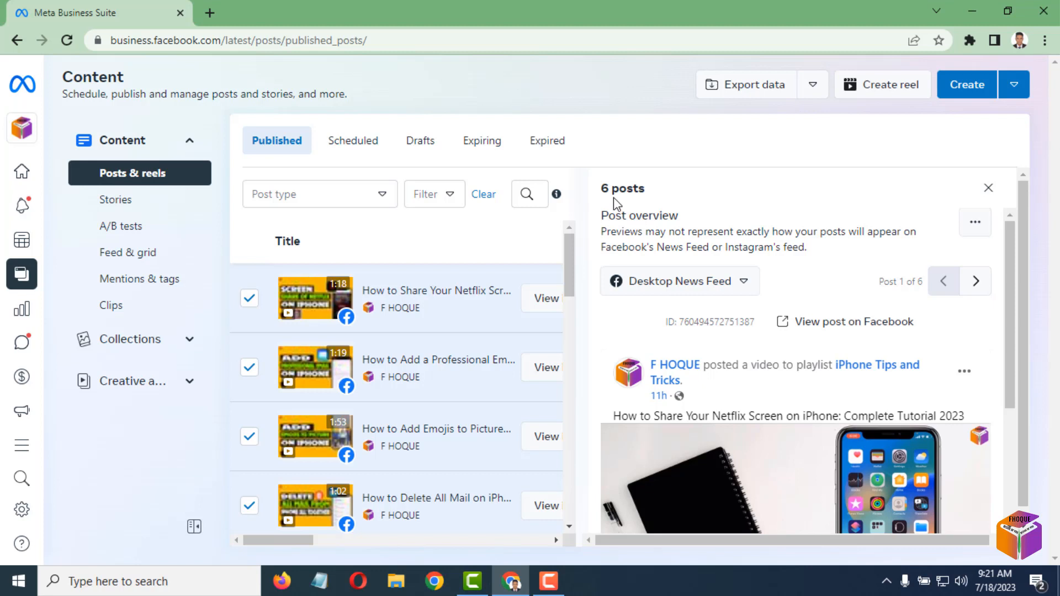
pyautogui.moveTo(639, 219)
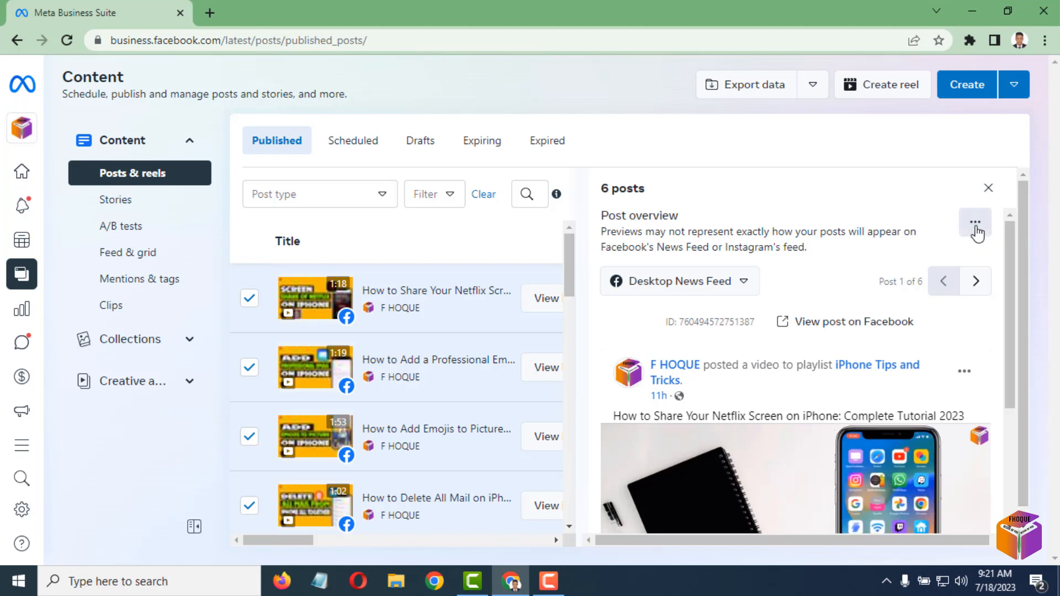
# - Open the 6 posts panel's three-dot menu to show Delete posts
pyautogui.click(975, 223)
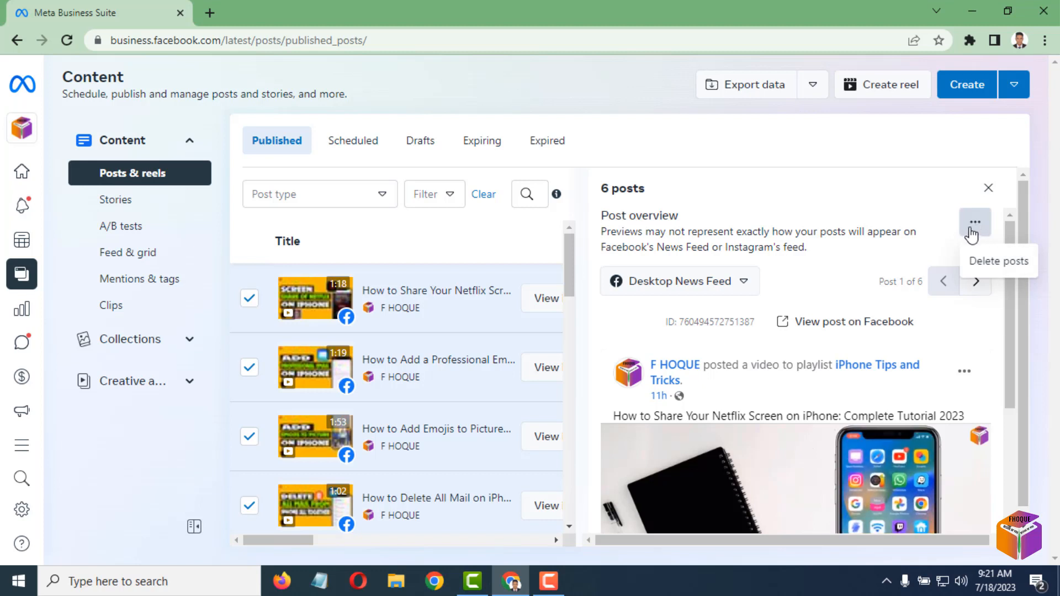